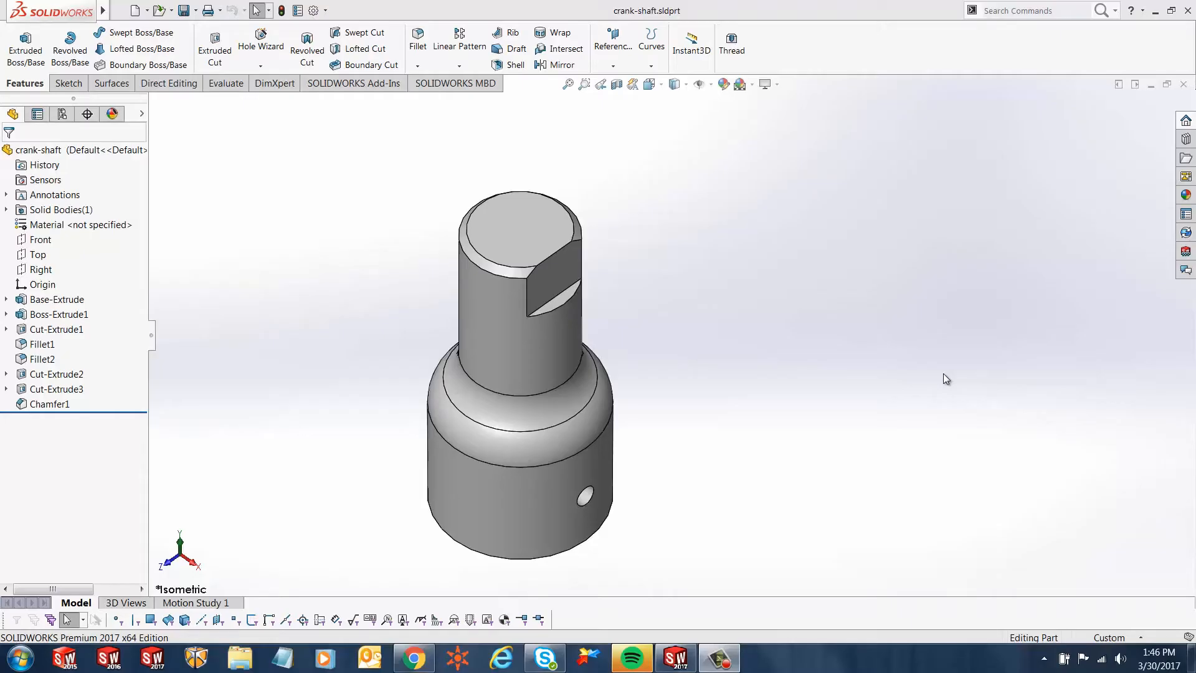
mouse_move(705, 332)
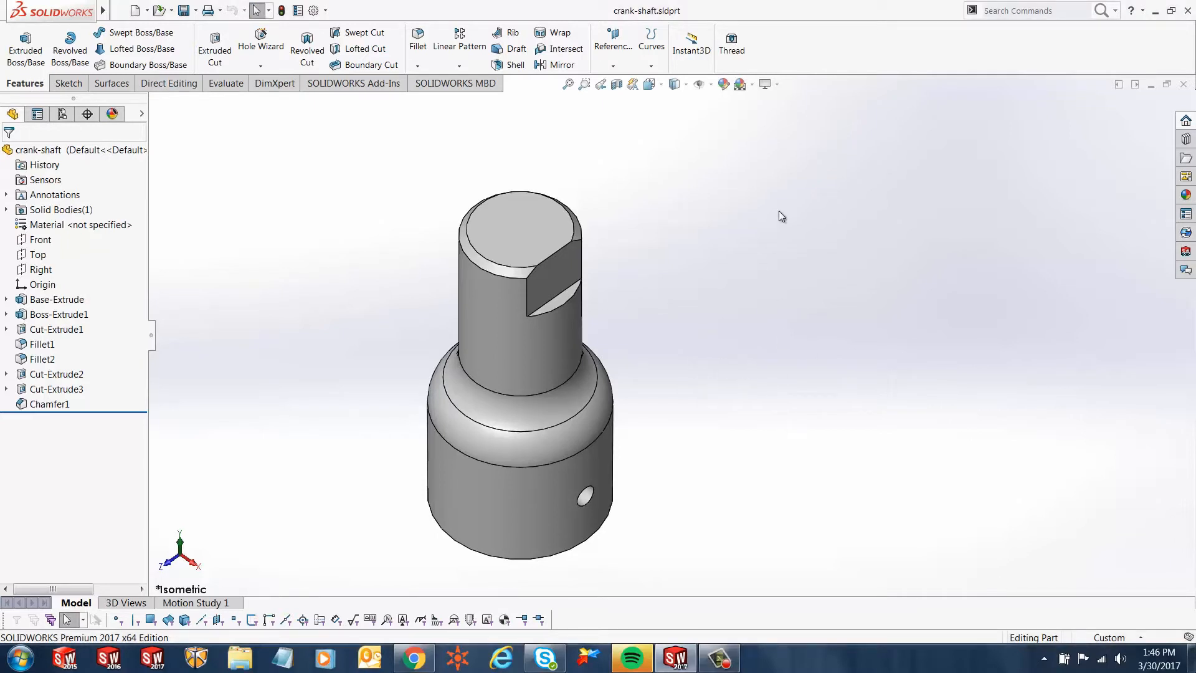
mouse_move(936, 247)
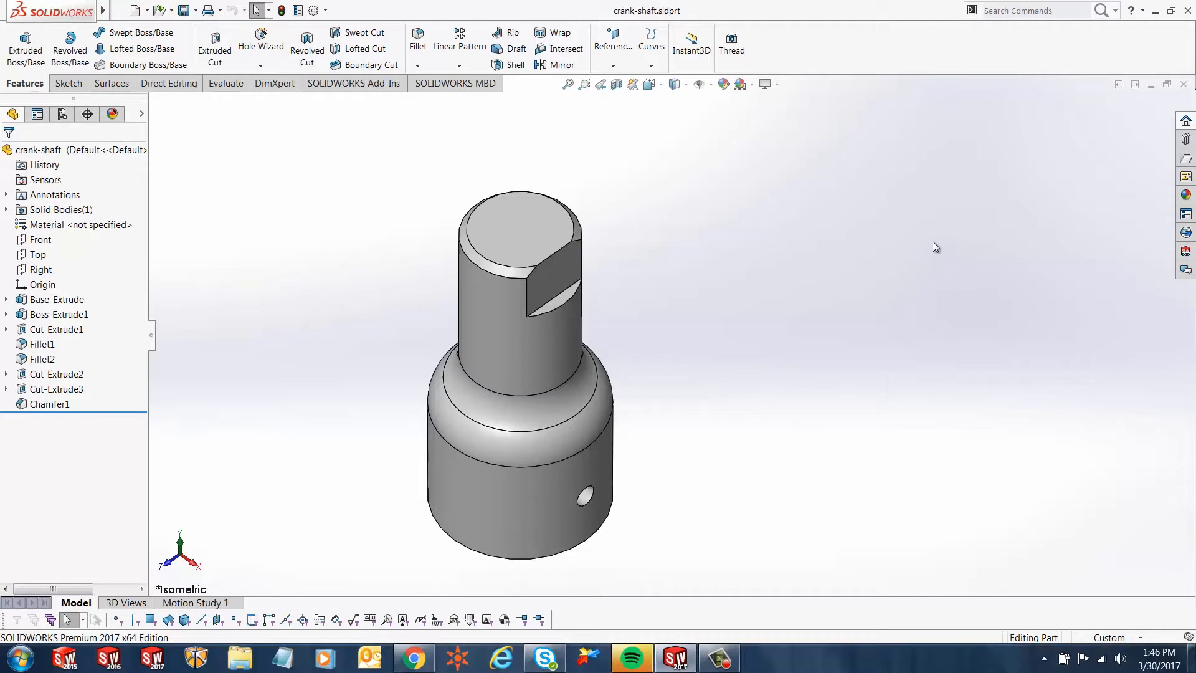
mouse_move(856, 298)
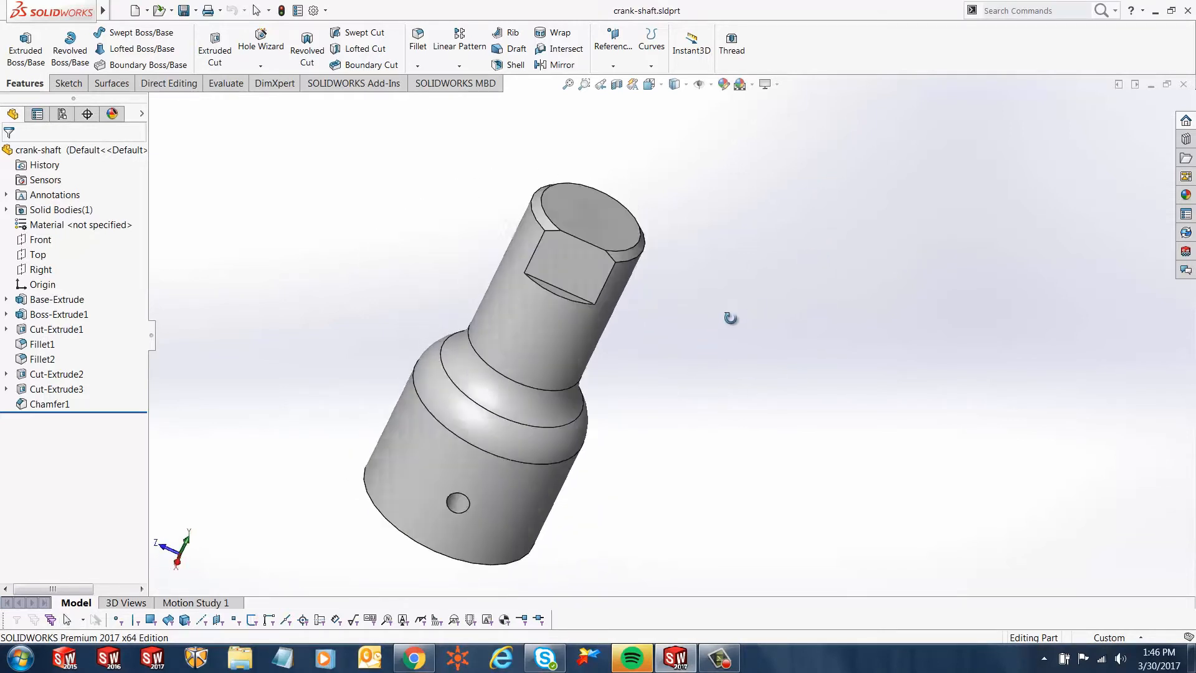
Orbit the crank-shaft to view its flat and side hole from another angle.
drag(730, 317, 636, 254)
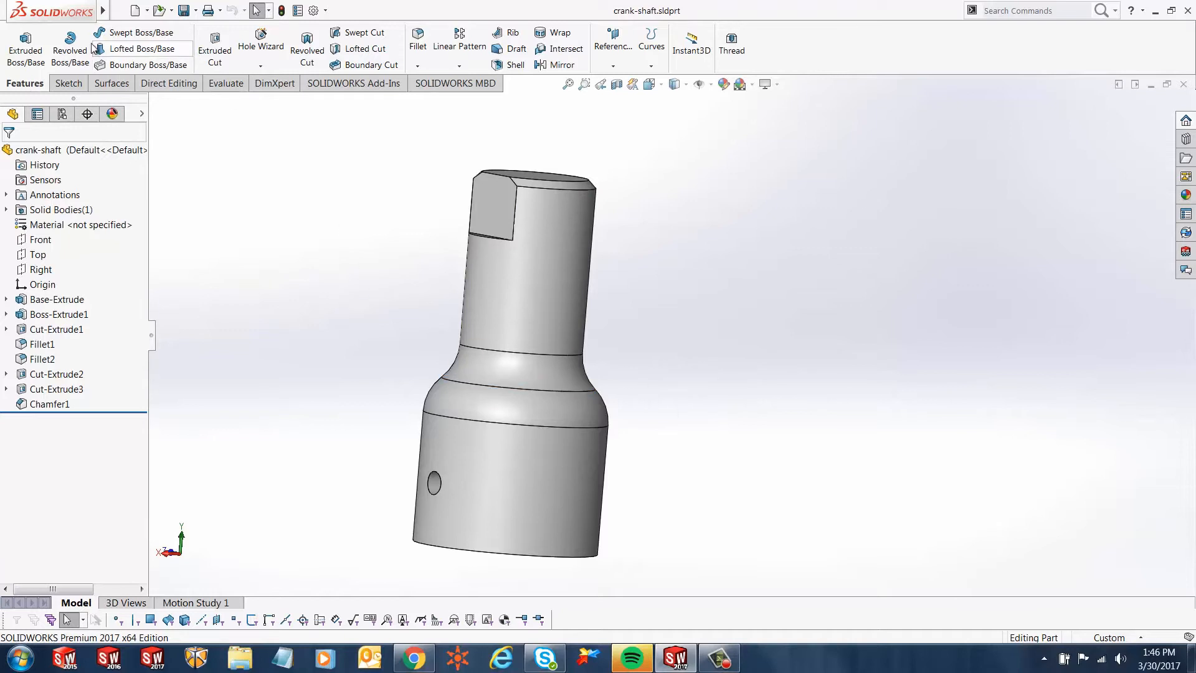
Make a drawing from the part using the B_Size_ANSI_MM template.
click(119, 10)
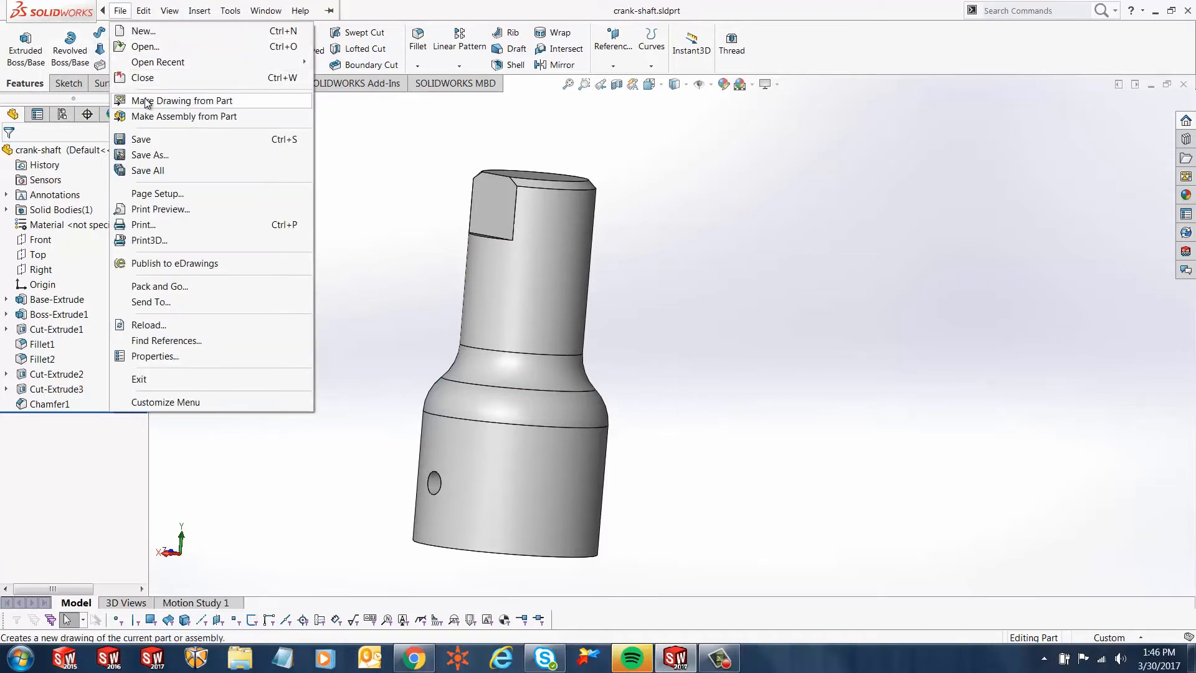
click(183, 99)
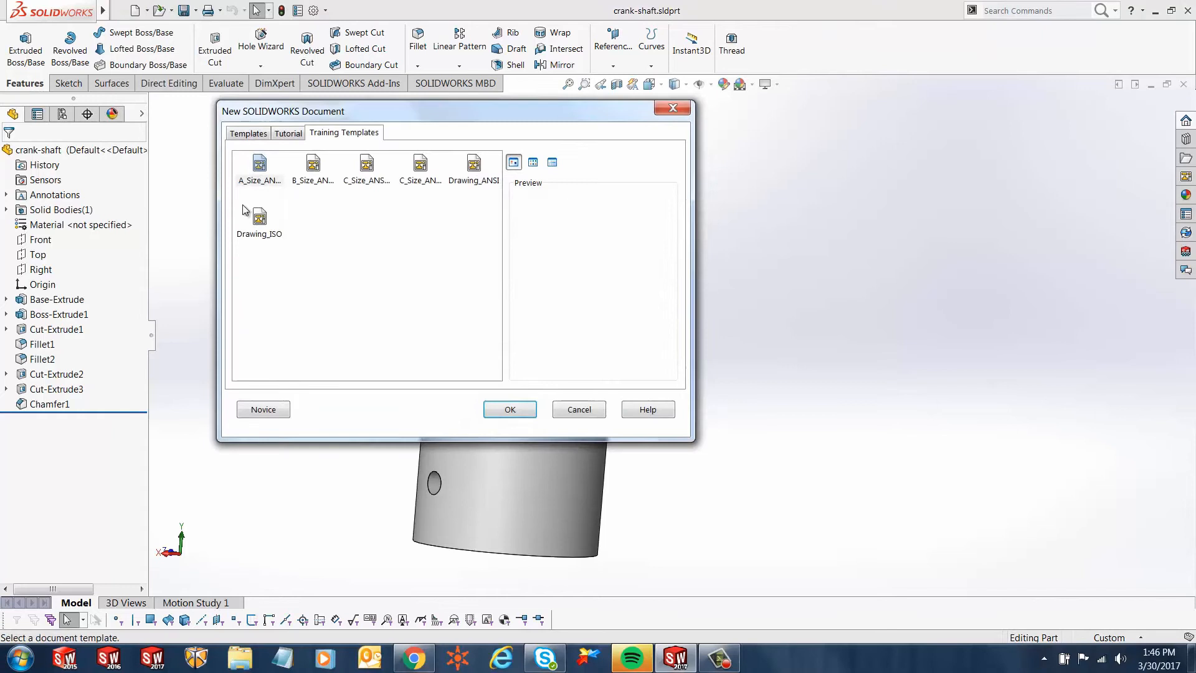
mouse_move(312, 163)
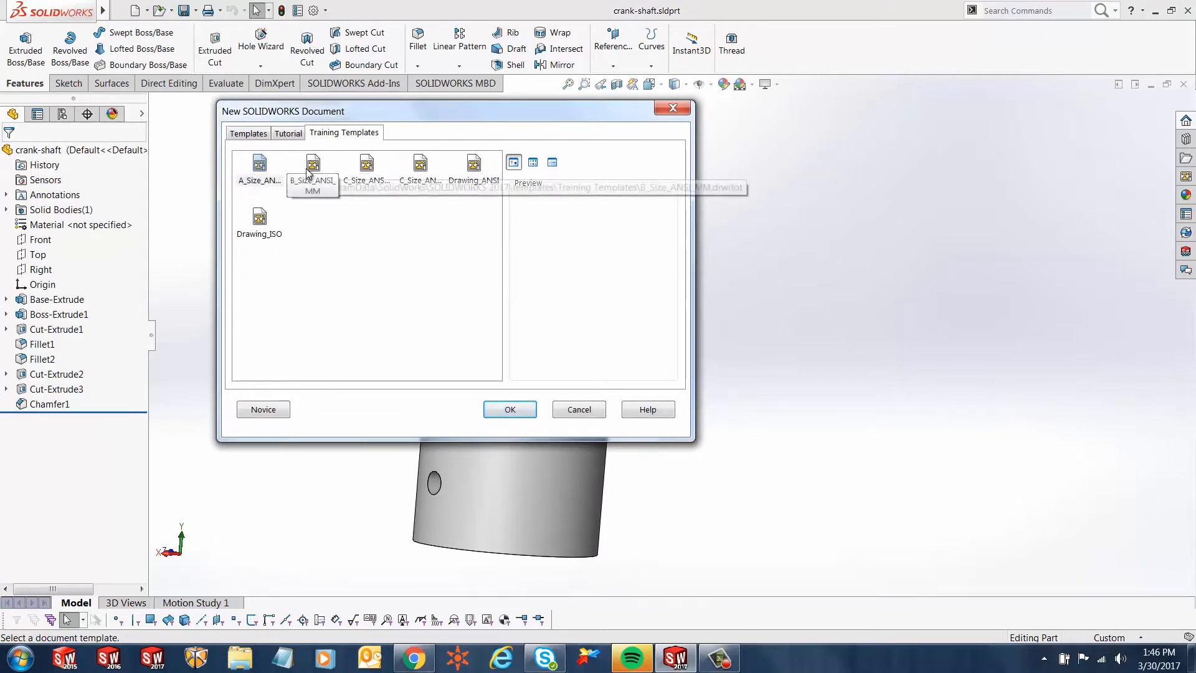
click(312, 166)
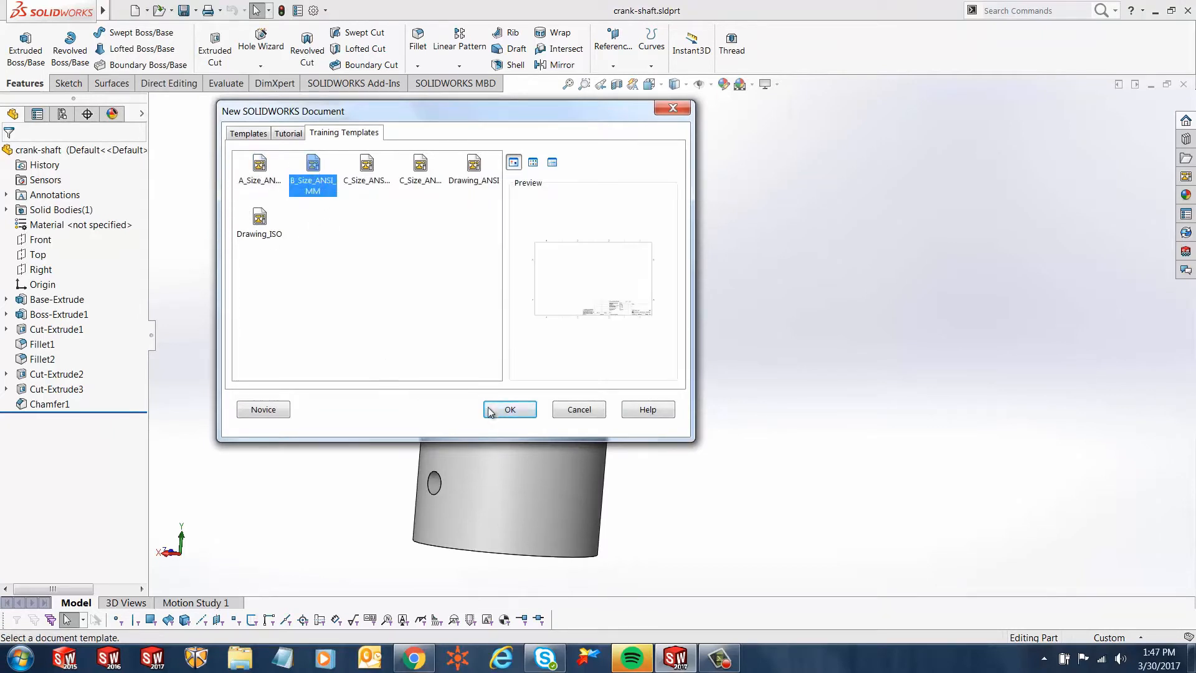
click(509, 410)
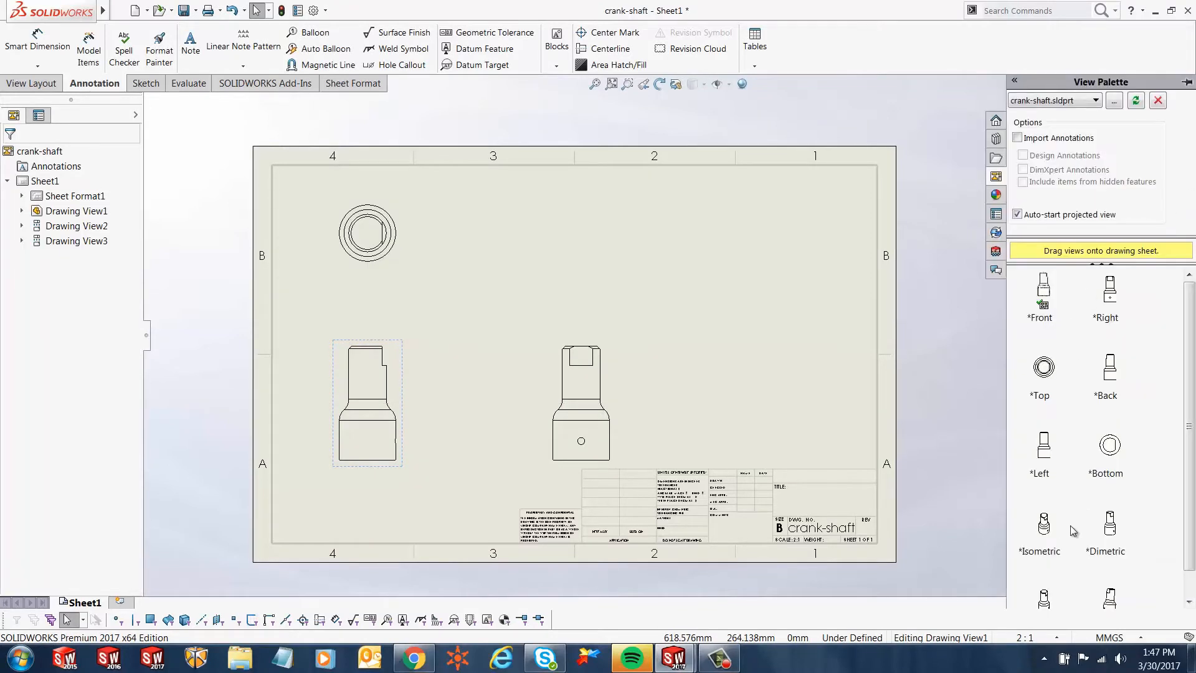
Drag the isometric view from the View Palette to the sheet's upper right.
drag(1043, 523, 811, 244)
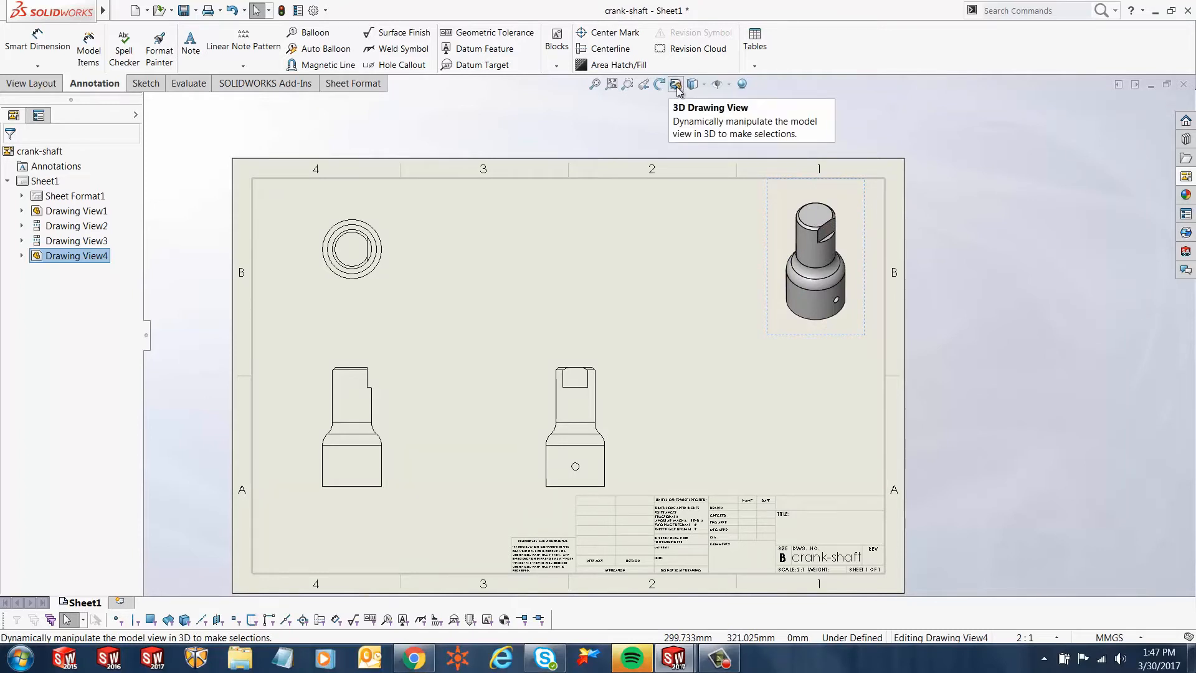
Enable 3D Drawing View to freely rotate the isometric view.
click(676, 84)
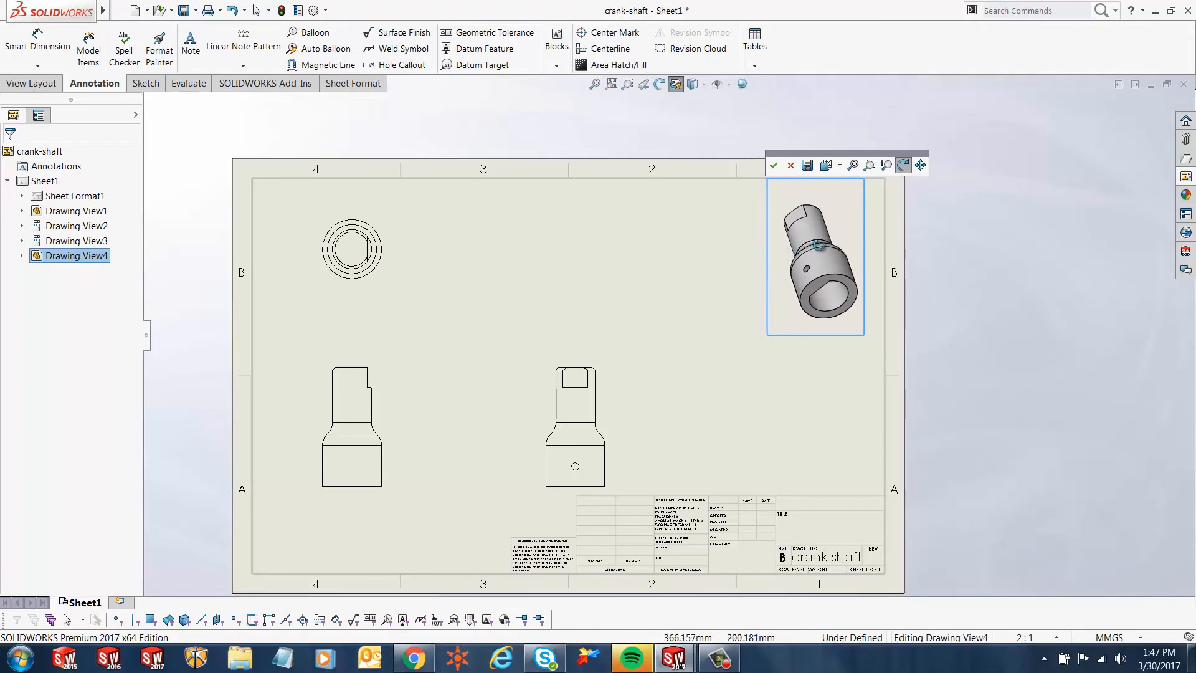
mouse_move(772, 165)
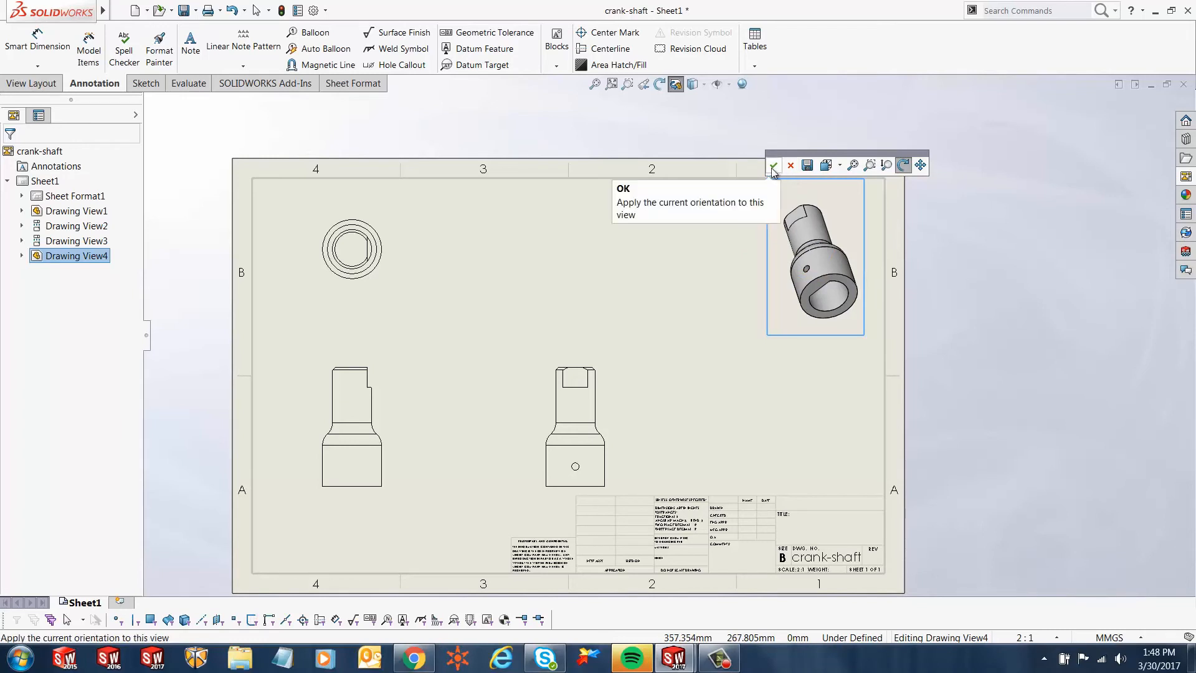
Save the rotated orientation as a named view starting 'Cus'.
click(772, 166)
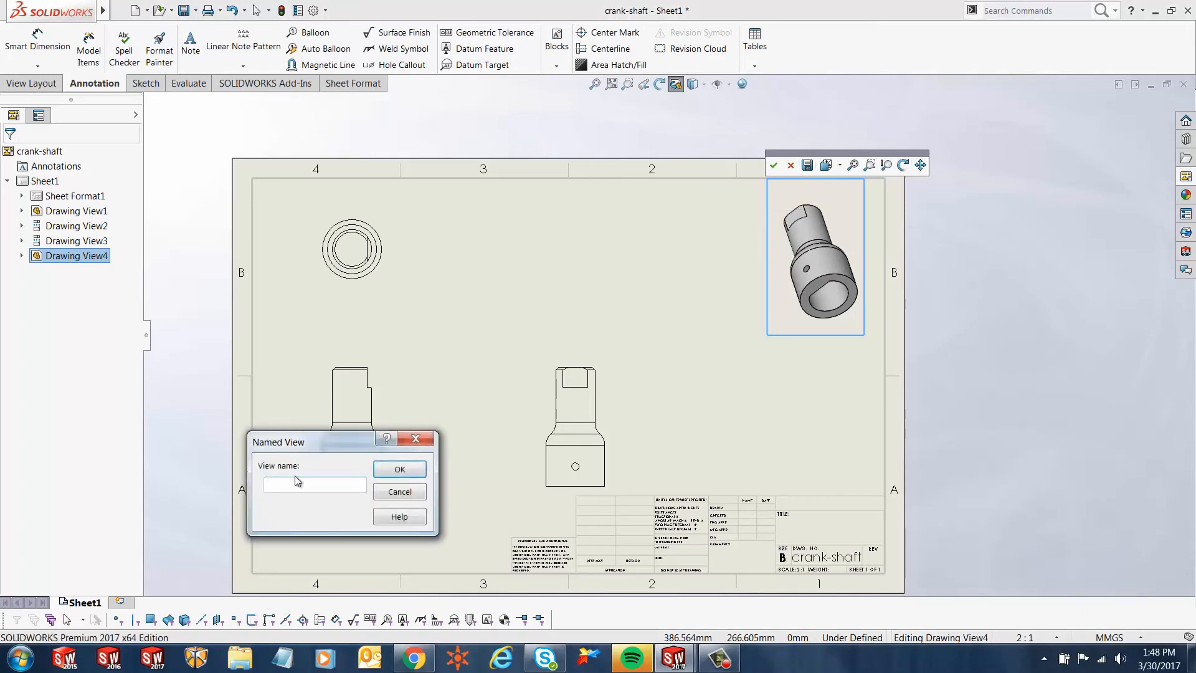
text(Cus)
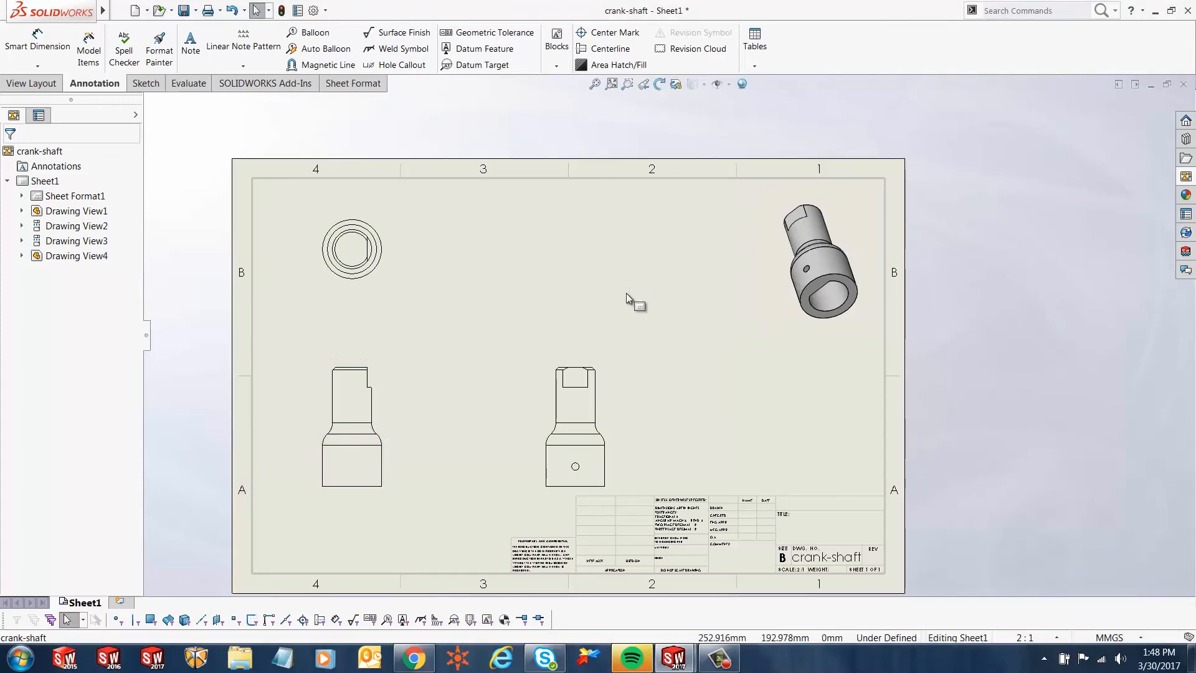
mouse_move(616, 292)
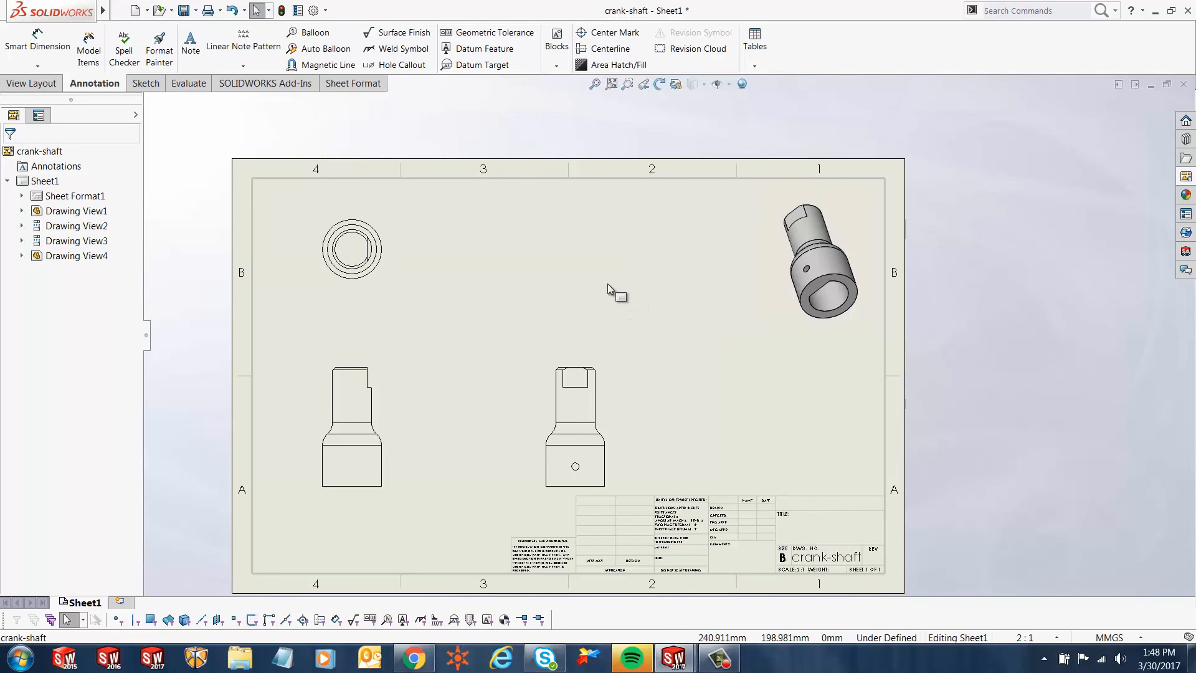